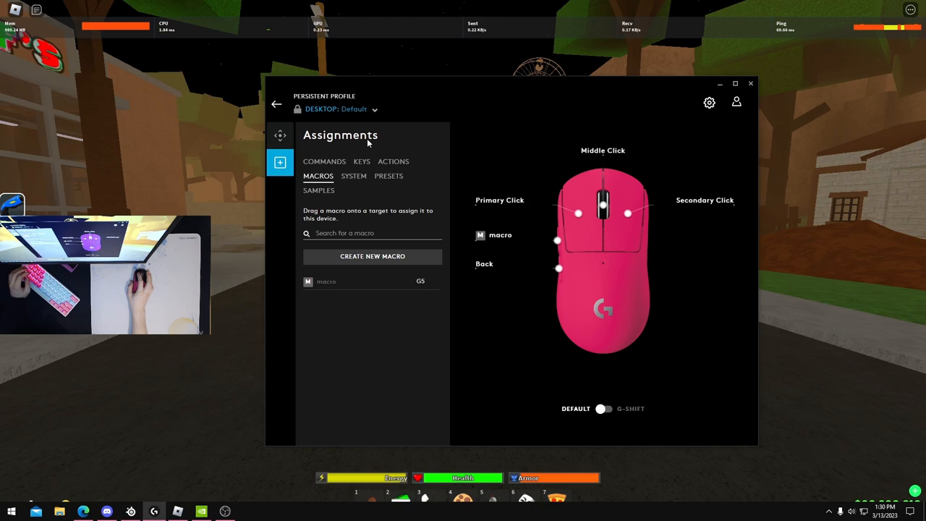
Open the G5 macro for editing to hold Scroll Down and Scroll Up with 15 ms delay
click(326, 281)
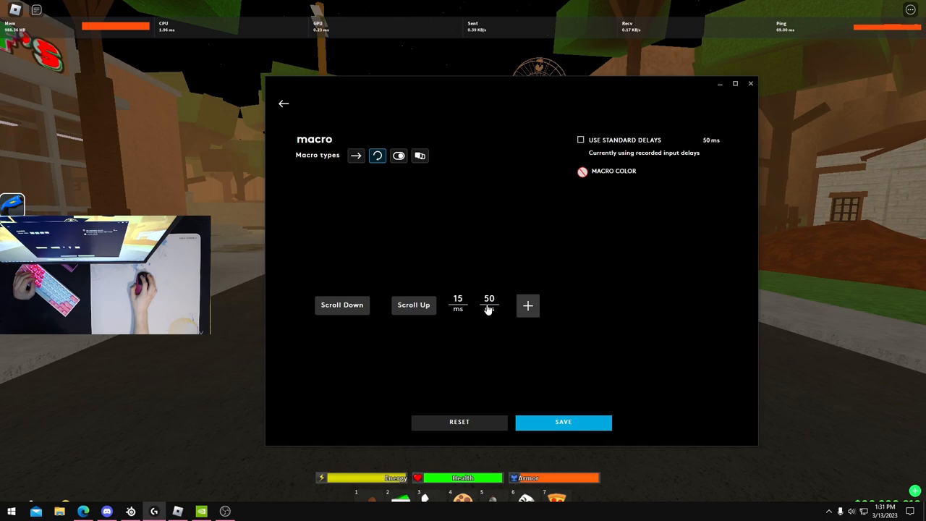
mouse_move(496, 363)
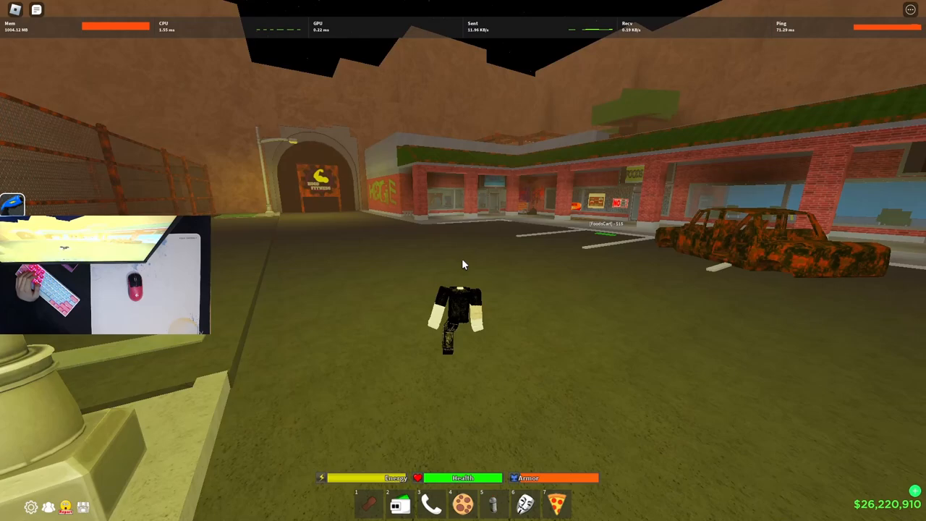
Close the G HUB window so Roblox is showing
click(31, 506)
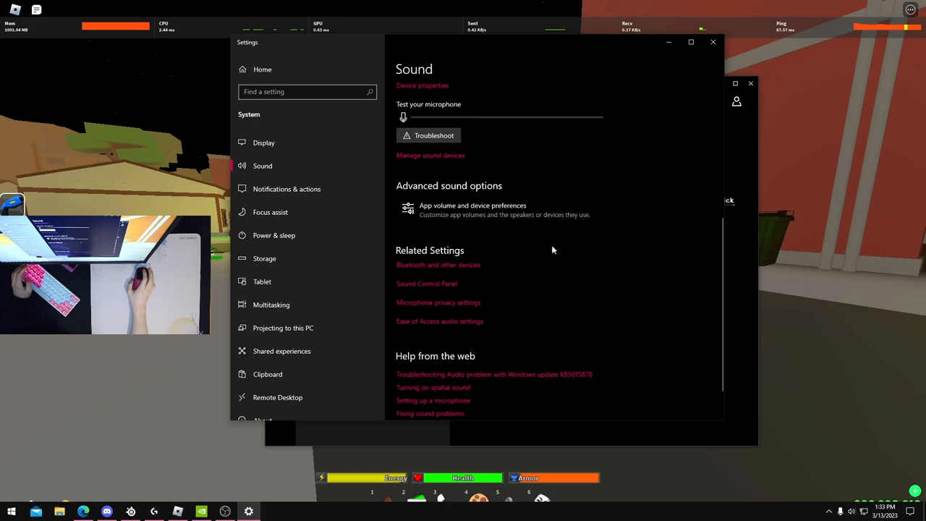
From the classic Sound Control Panel, open the Xtrfy SC1 Speakers properties dialog
scroll(down, 3)
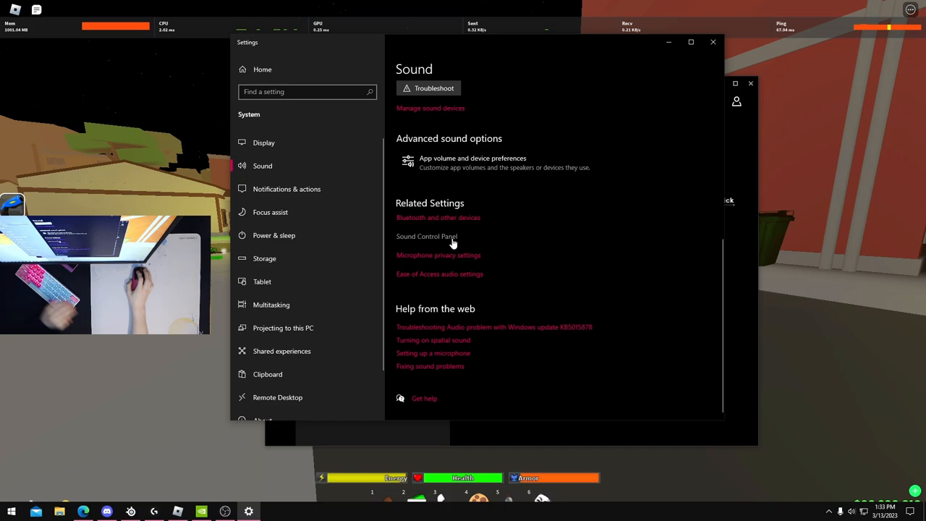
click(426, 236)
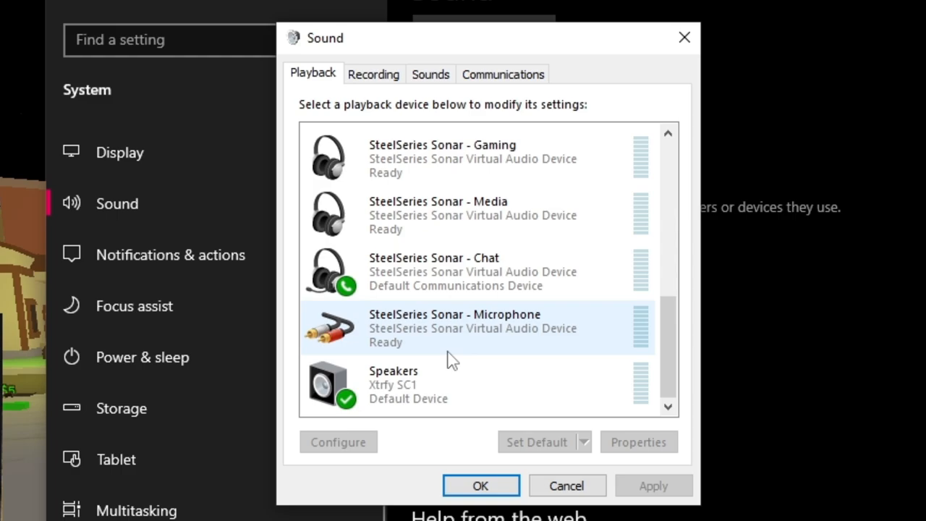
click(398, 384)
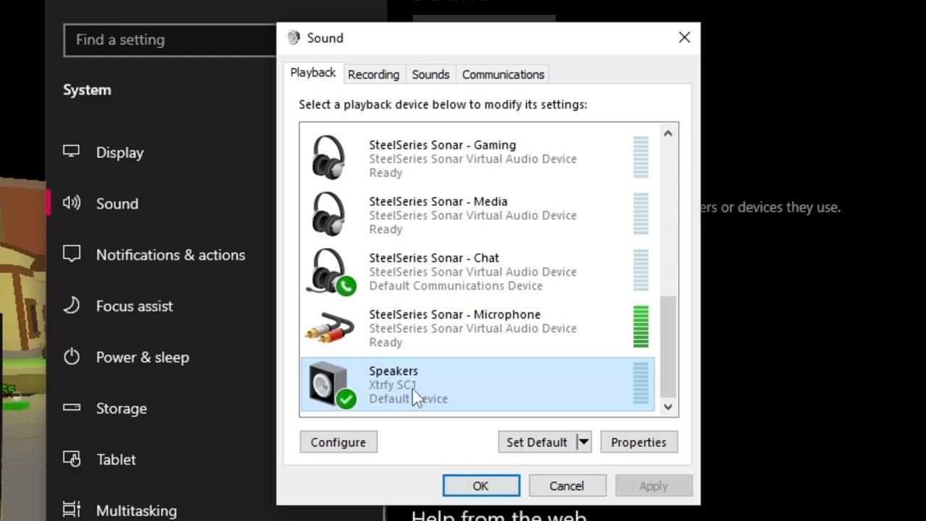
click(638, 442)
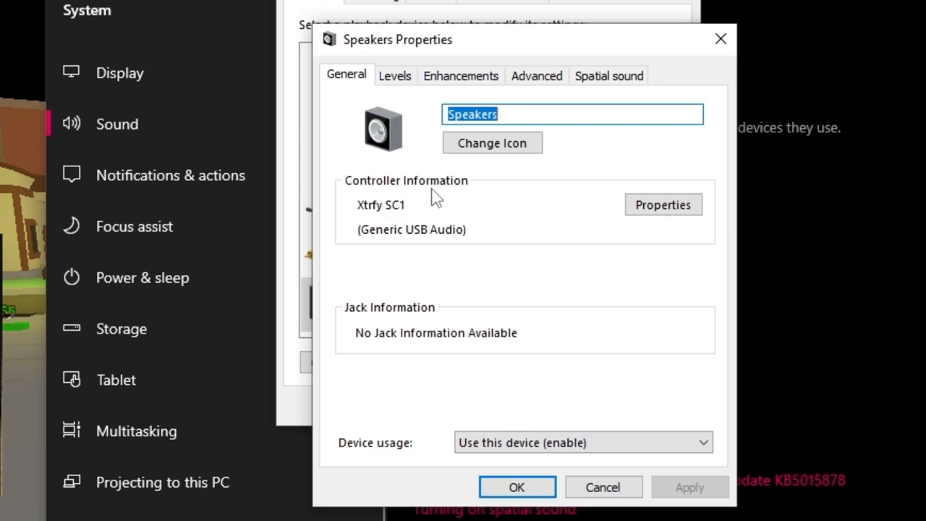
Enable Bass Boost at 50 Hz, 21 dB and Loudness Equalization, then return to Roblox
click(644, 136)
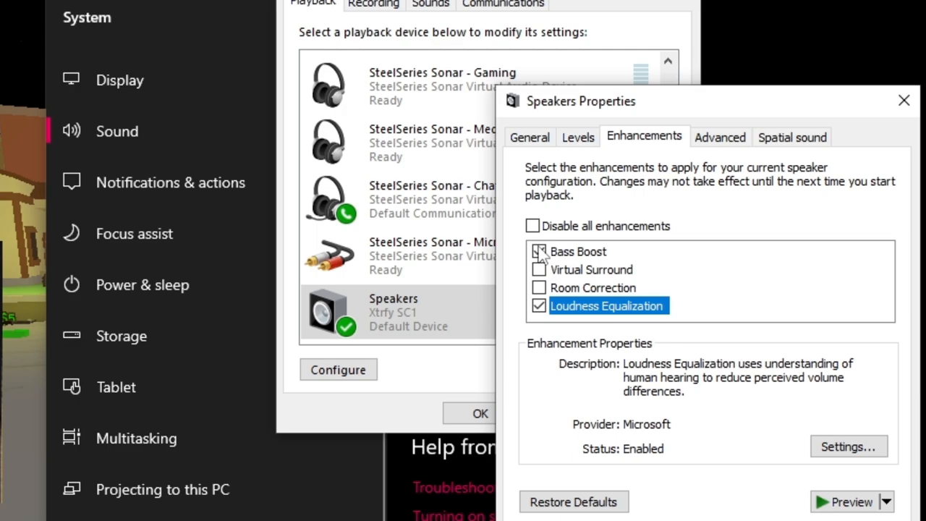
click(539, 251)
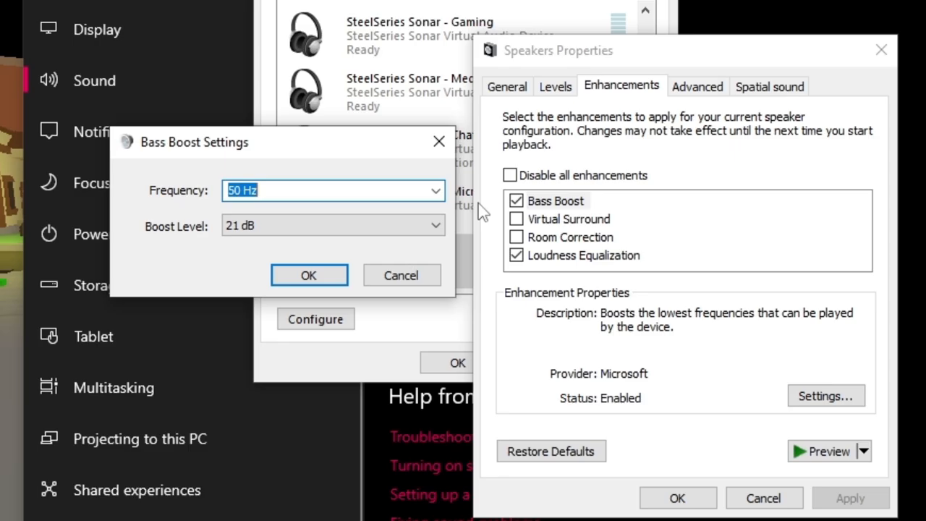
click(309, 275)
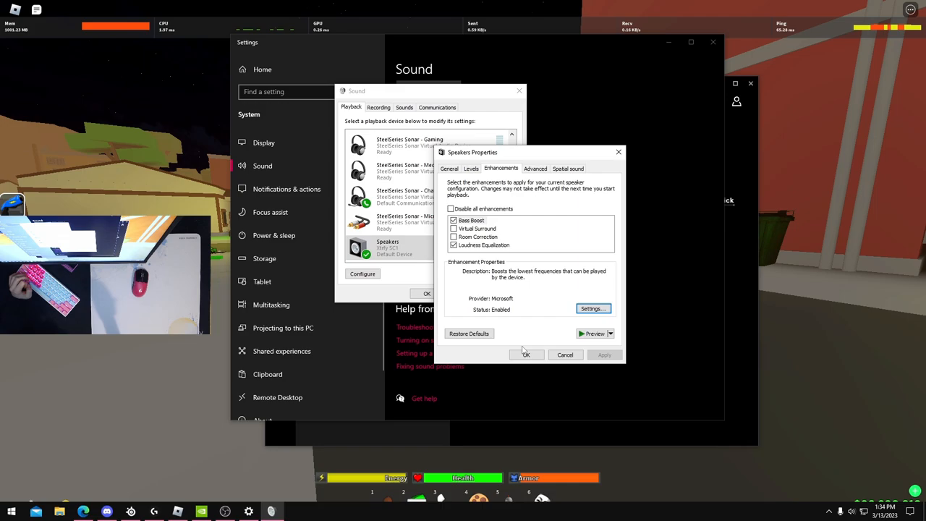
click(471, 220)
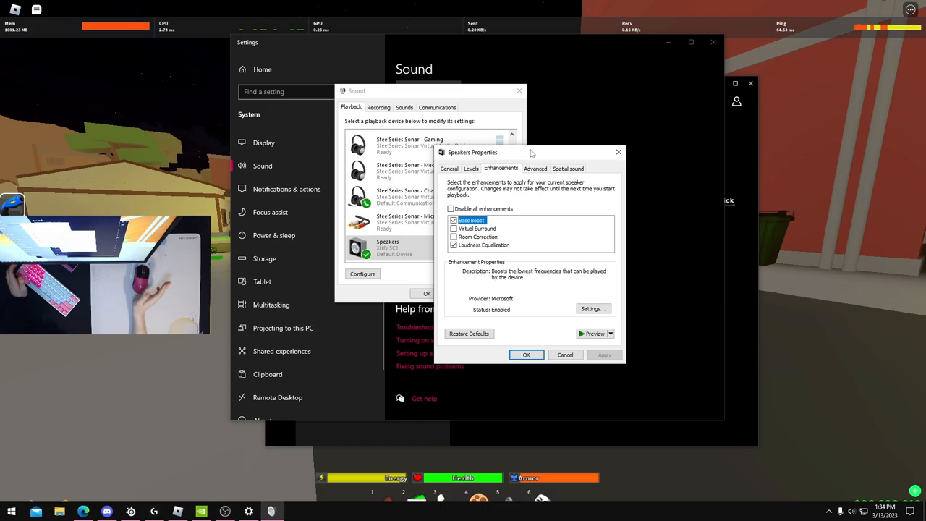
click(526, 355)
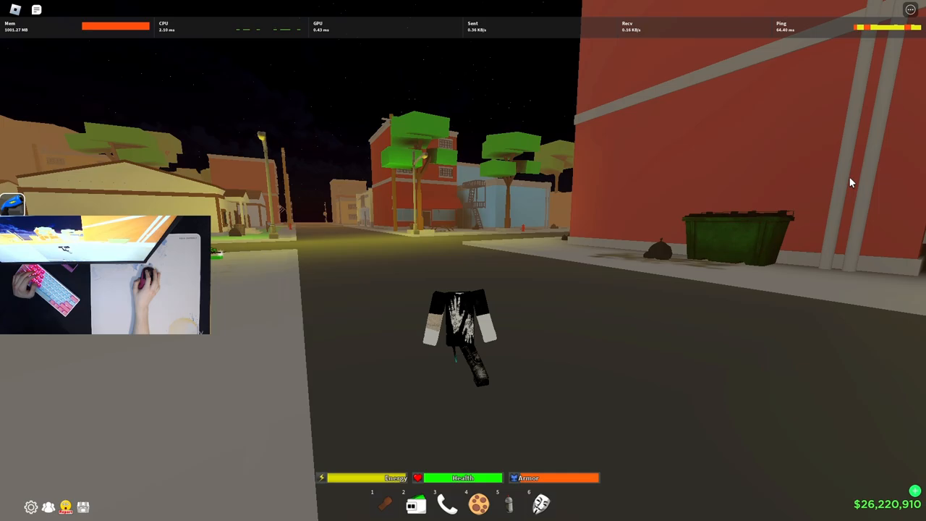